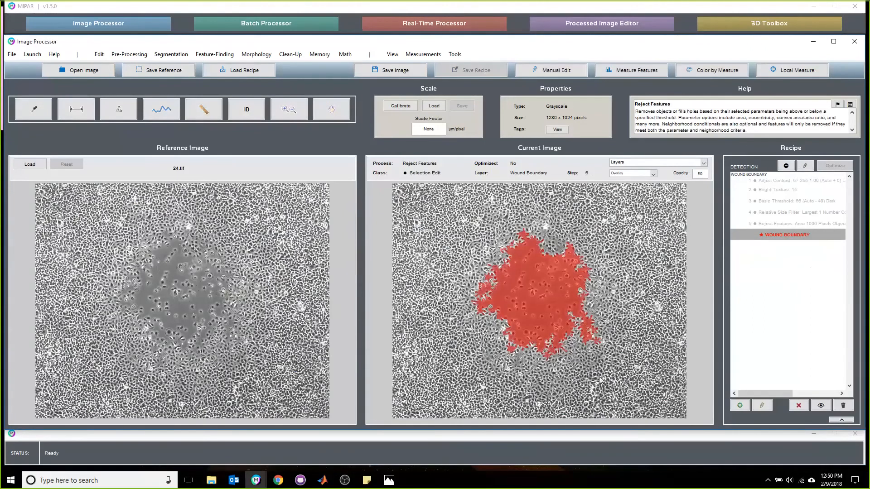
Step: Show step 1 Adjust Contrast so only the contrast result appears, without the red overlay
left_click(785, 234)
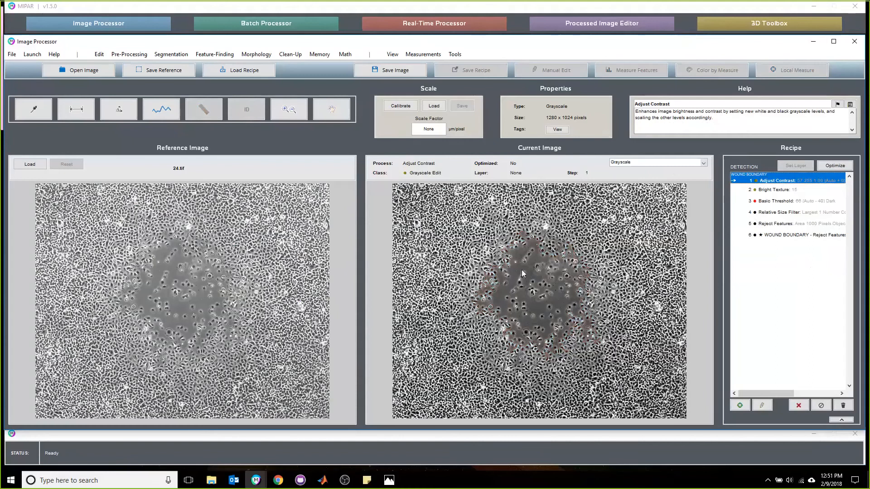
mouse_move(552, 252)
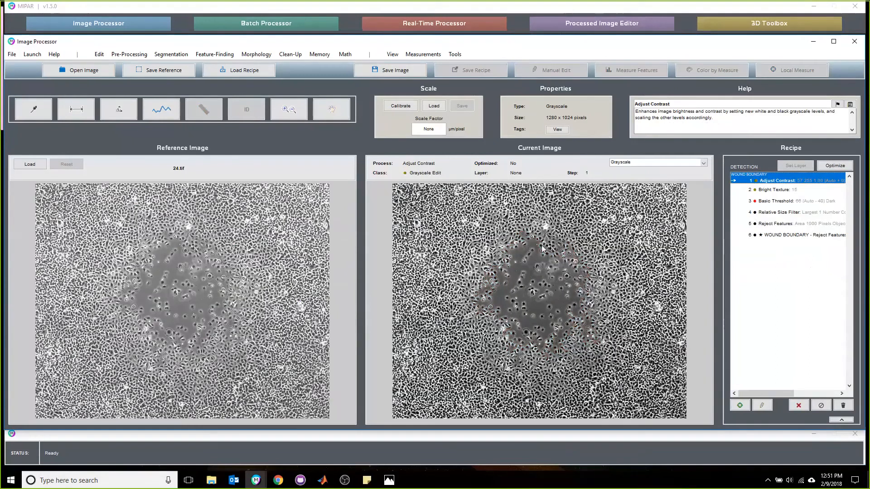
mouse_move(801, 274)
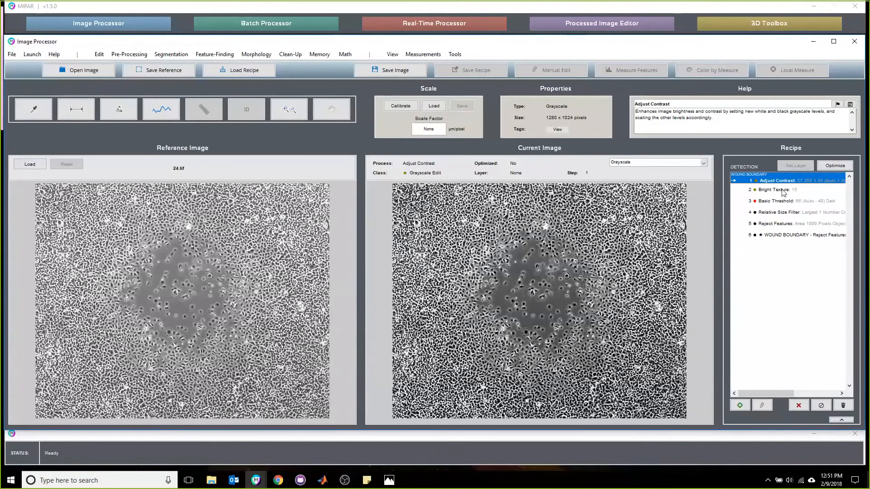
Step: Review step 2 Bright Texture, keep Window Size 15 and accept its darkened wound result
left_click(774, 189)
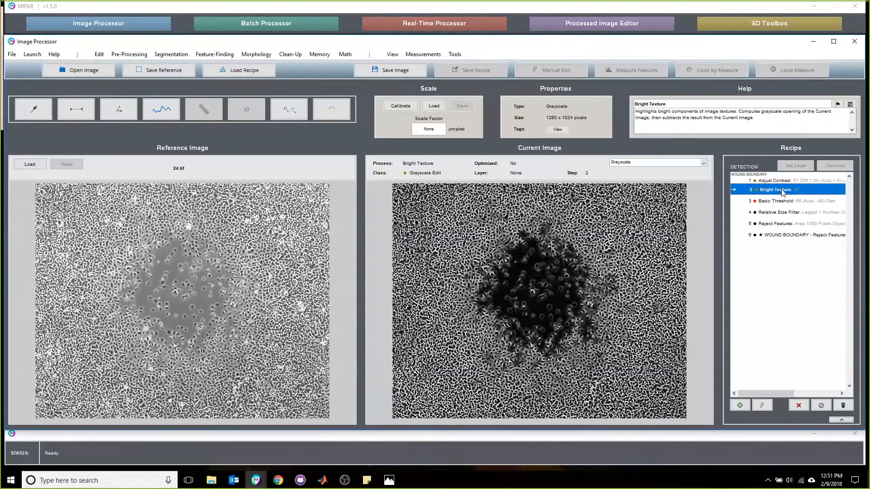
double_click(776, 190)
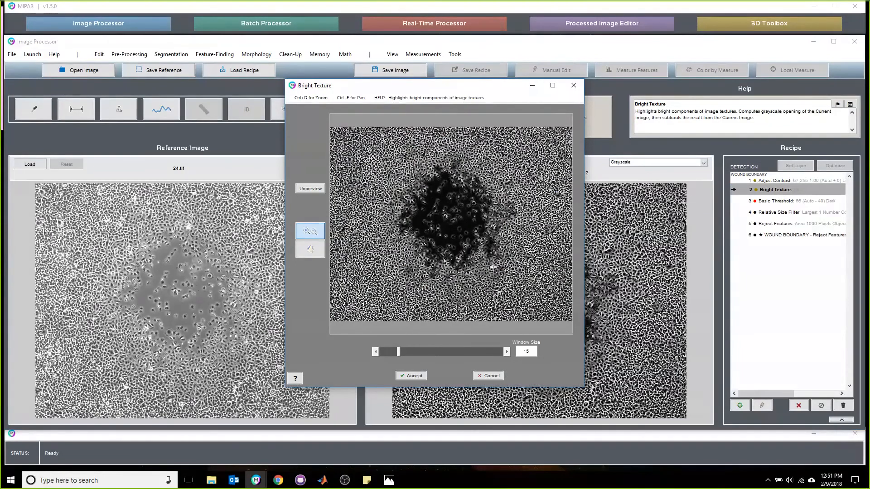
mouse_move(443, 217)
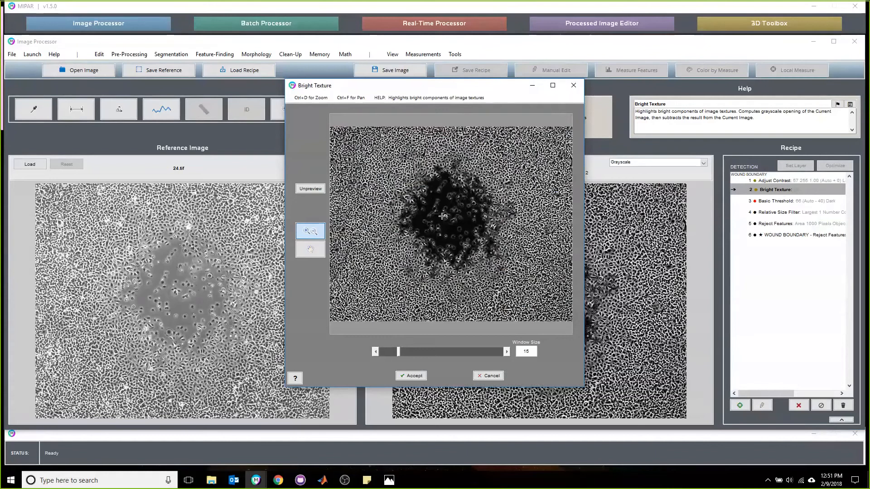
mouse_move(469, 240)
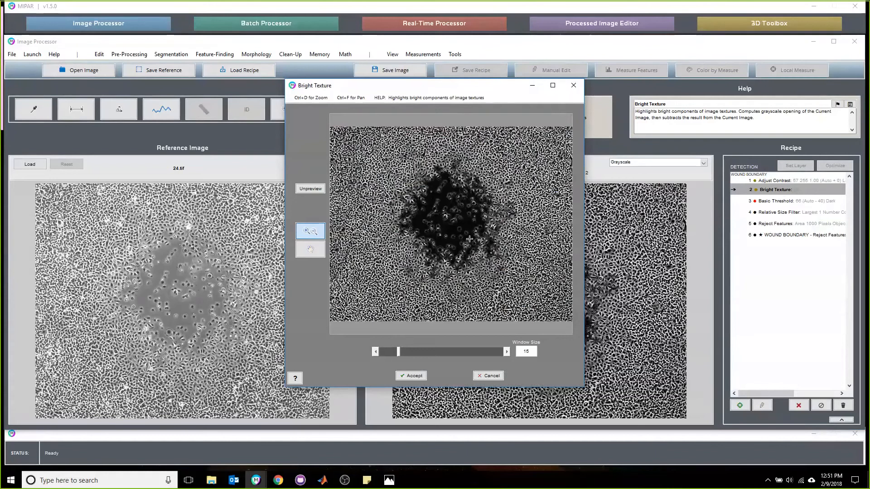
mouse_move(426, 232)
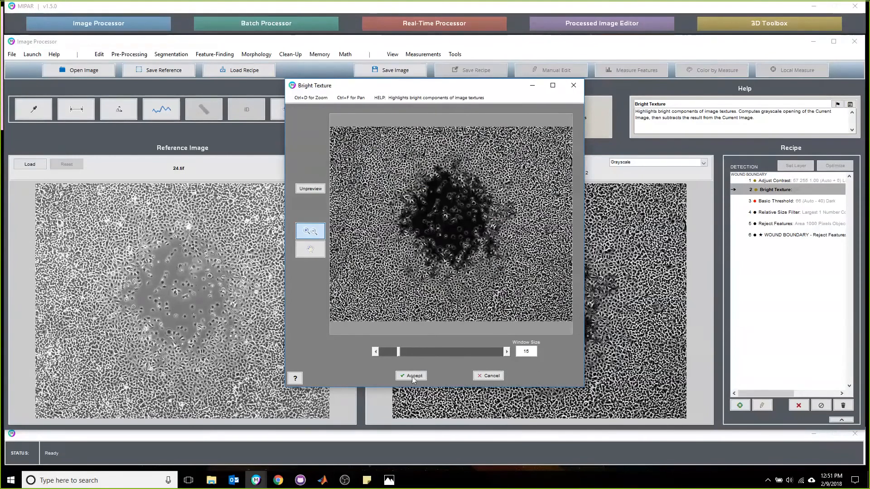
left_click(414, 378)
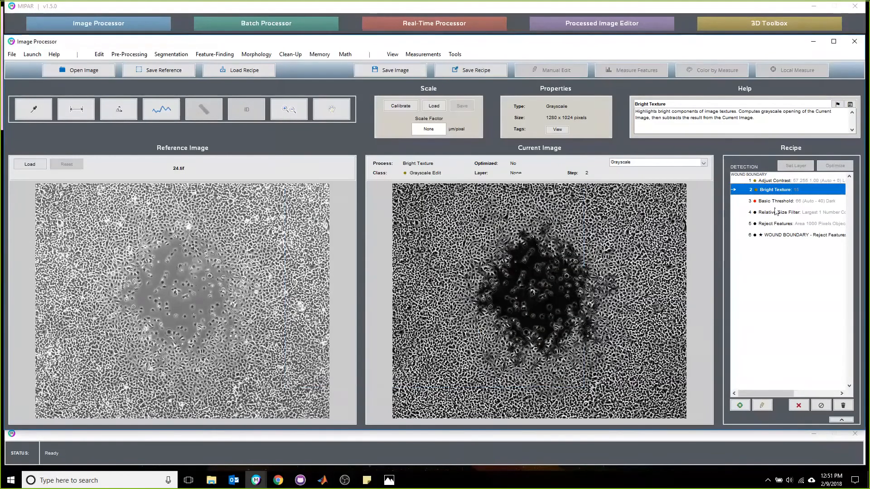
Step: Review step 3 Basic Threshold, keep its Auto/Dark settings and accept the red wound selection
left_click(776, 201)
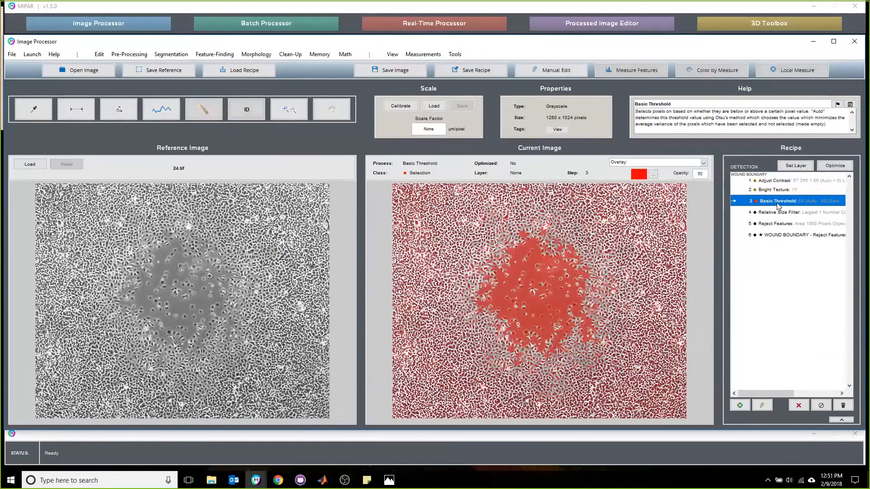
double_click(777, 201)
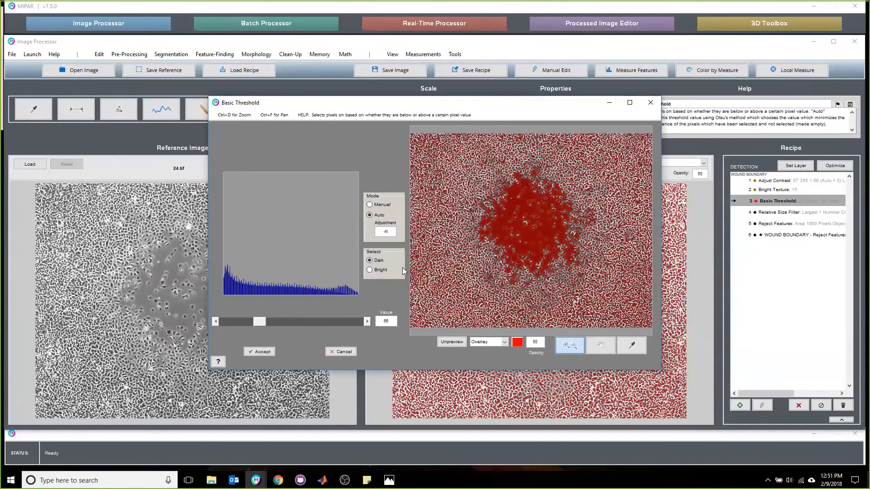
left_click(259, 351)
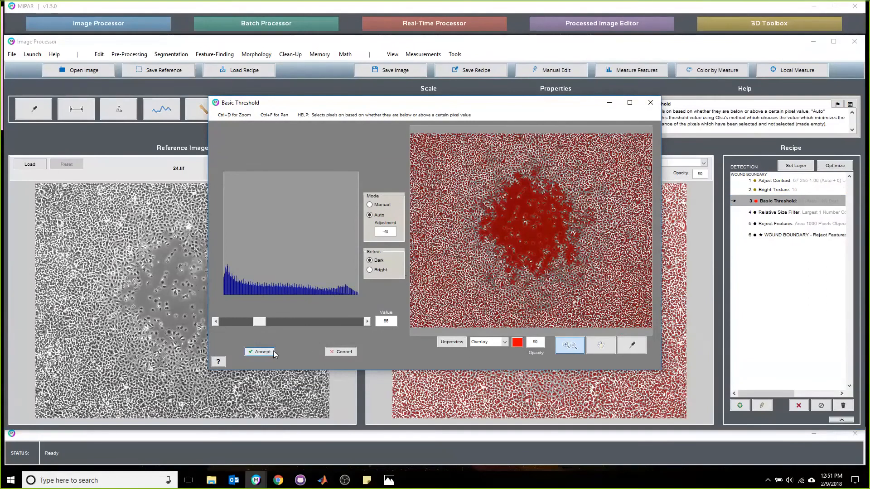
left_click(260, 351)
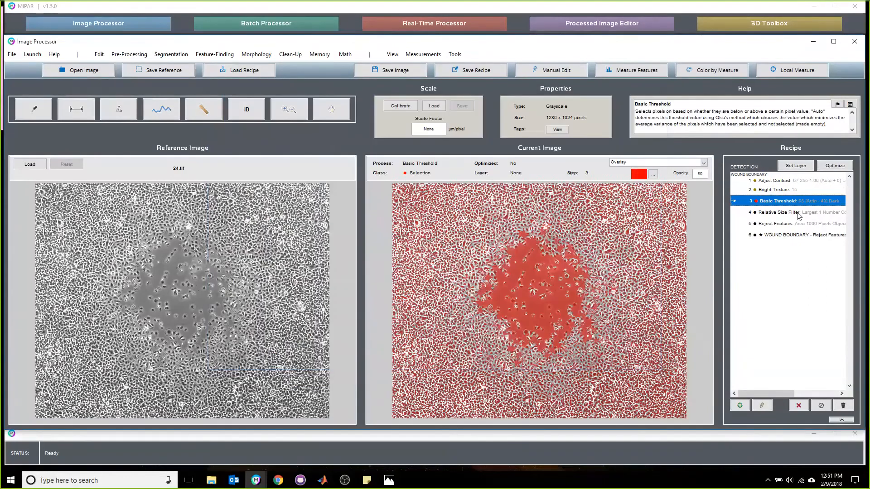
Step: View step 4 Relative Size Filter and step 5 Reject Features, inspecting the single red wound region up close
left_click(788, 212)
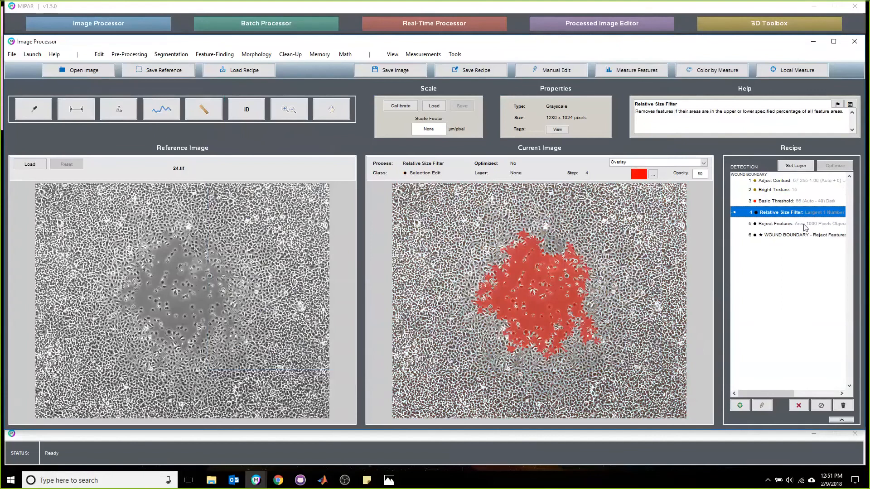
left_click(787, 223)
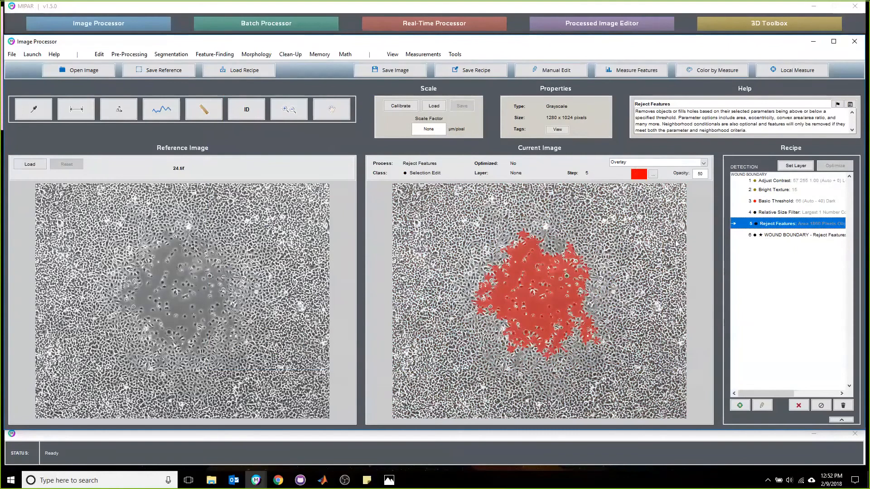
mouse_move(647, 255)
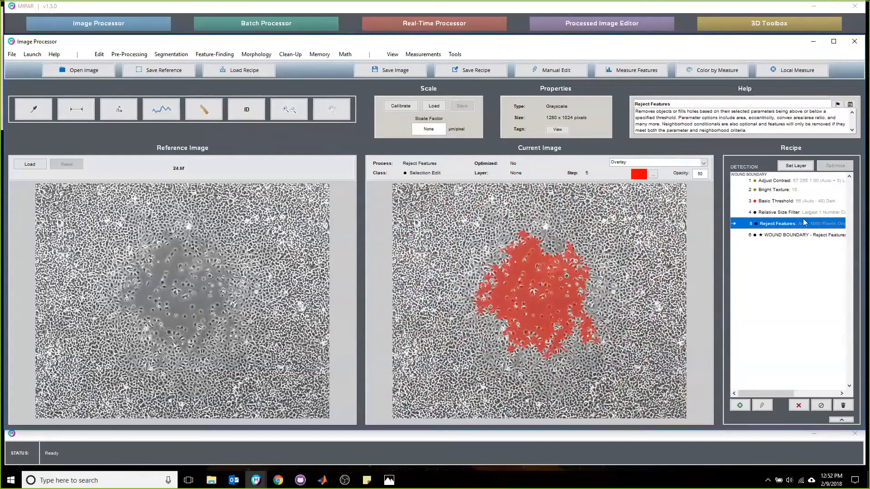
left_click(288, 108)
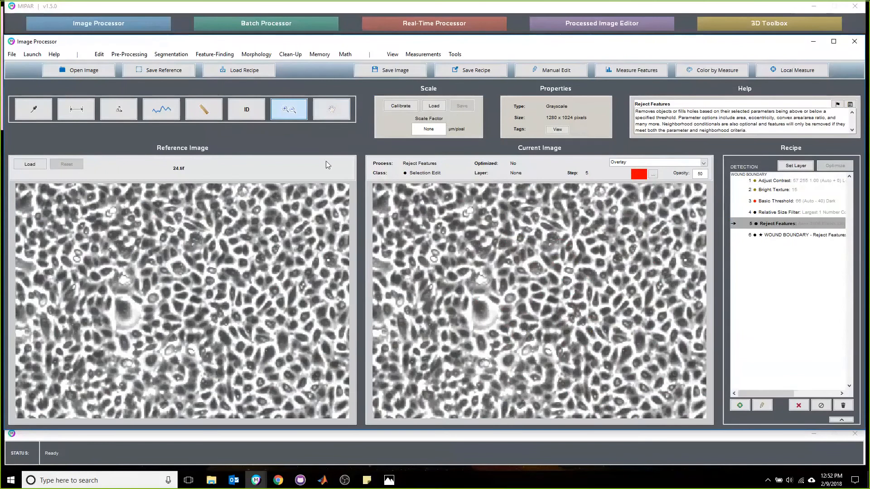
left_click(332, 108)
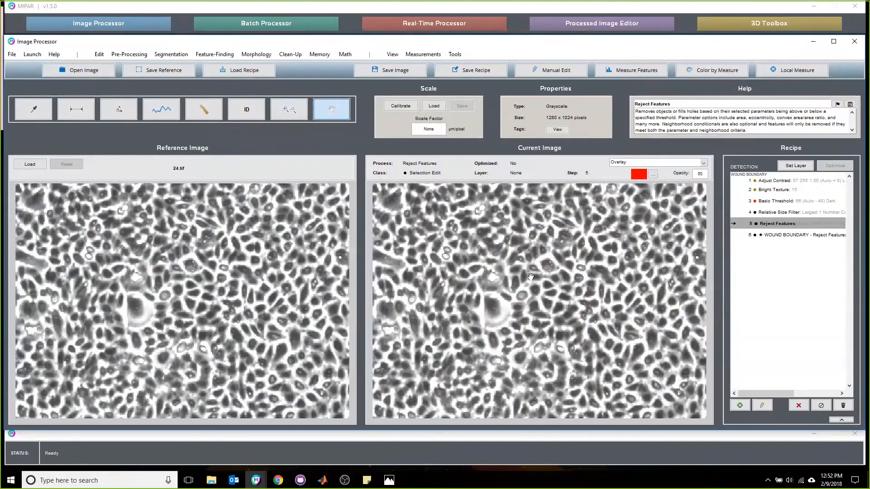
left_click(289, 109)
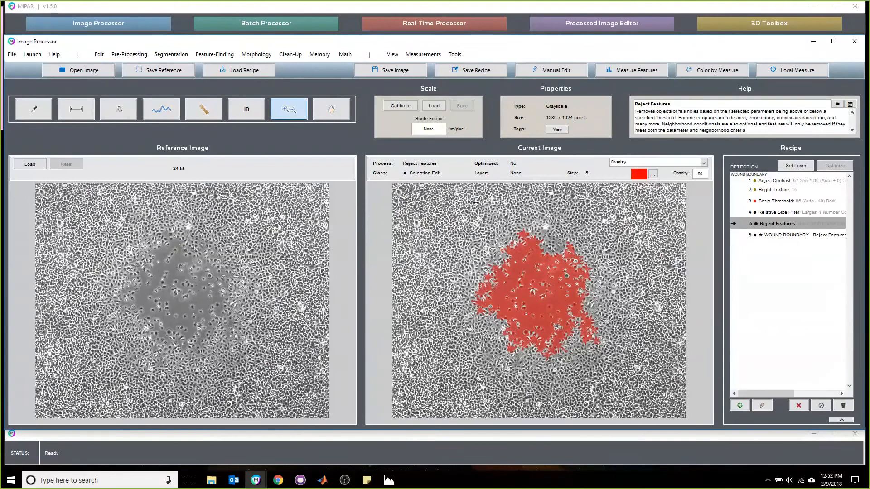
Step: Go to step 6 Wound Boundary and save the recipe, overwriting the previous version
left_click(793, 235)
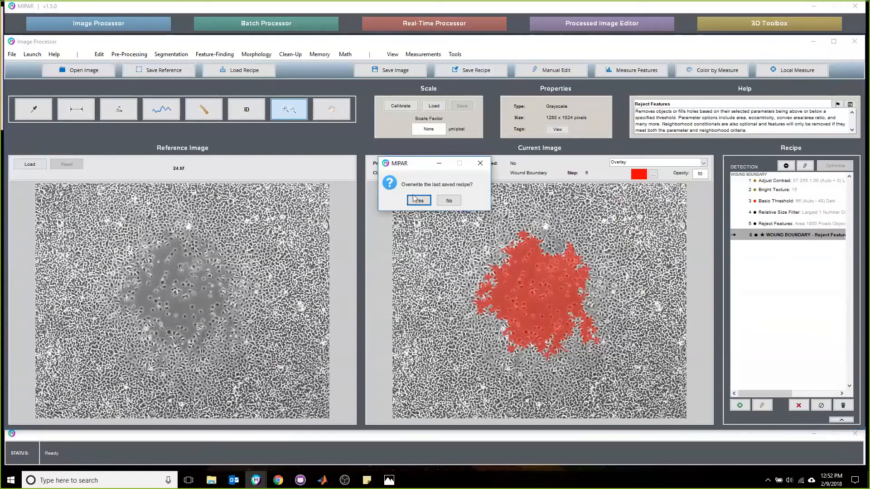
left_click(417, 201)
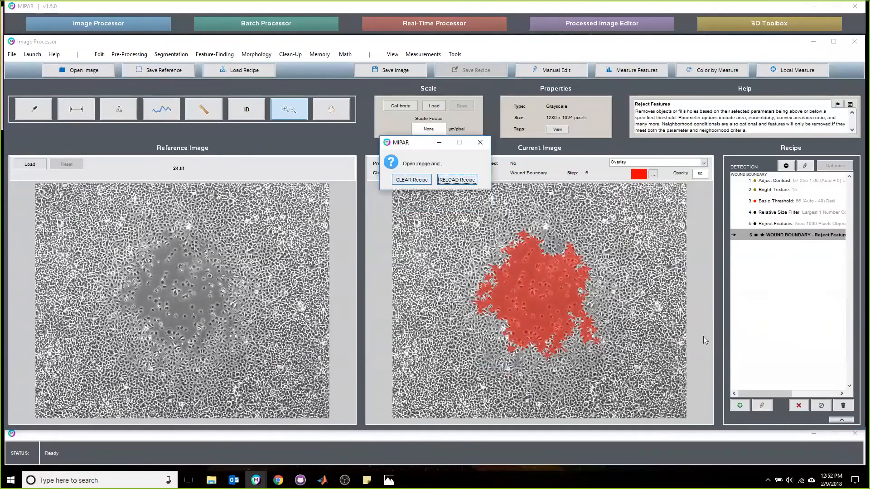
left_click(411, 179)
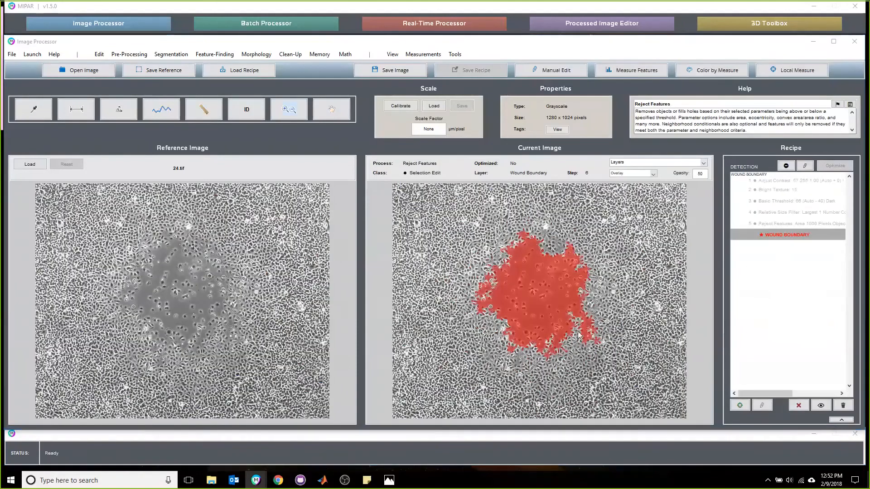
Step: Load the next image and then 60.tif, reloading the saved recipe so each wound is marked in red
left_click(83, 69)
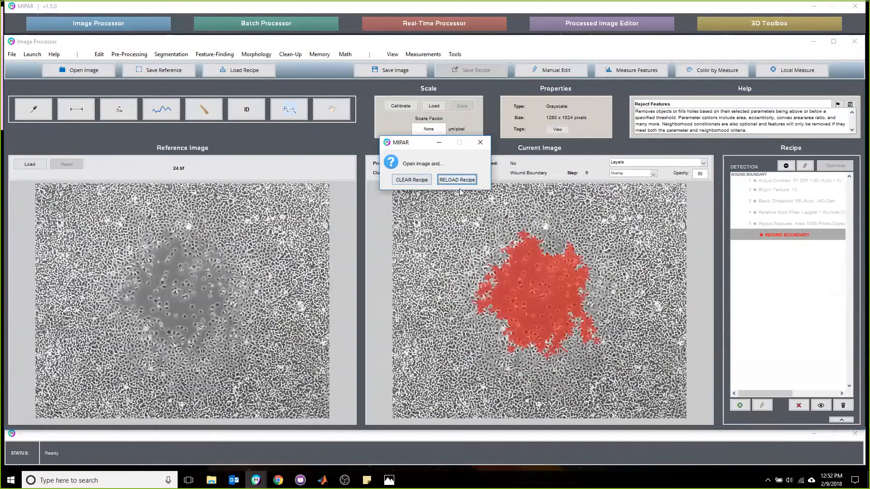
left_click(456, 179)
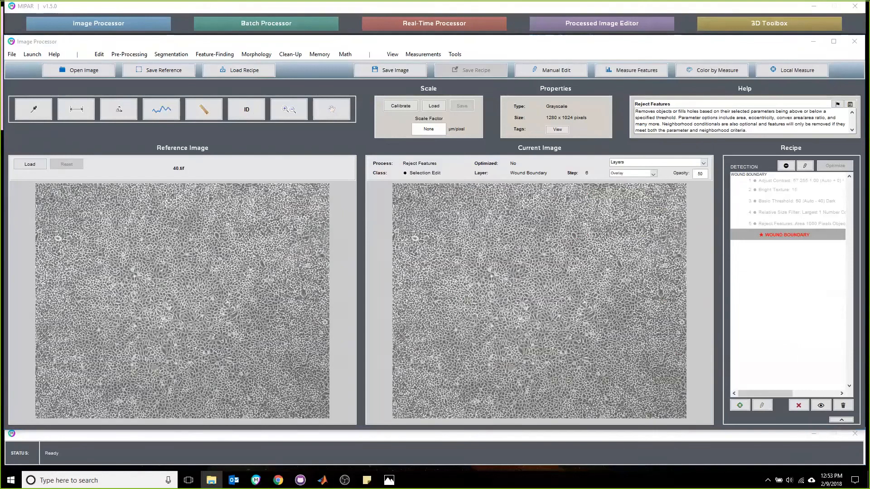
left_click(77, 70)
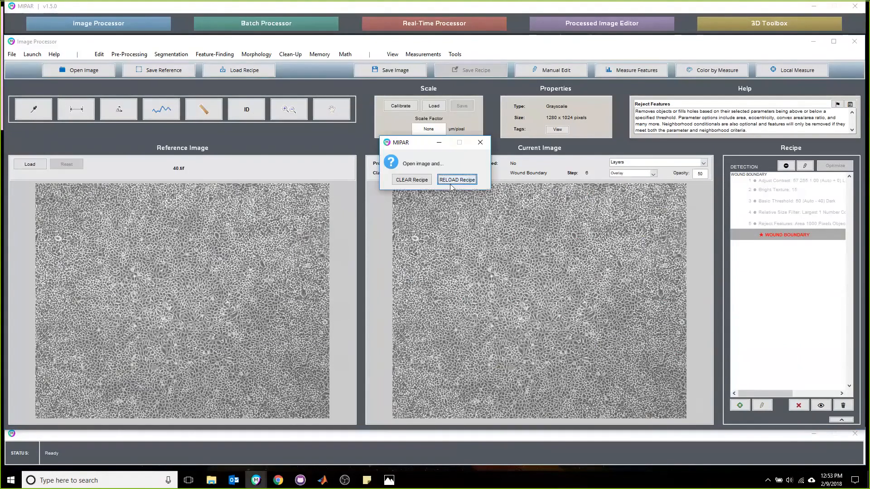
left_click(456, 179)
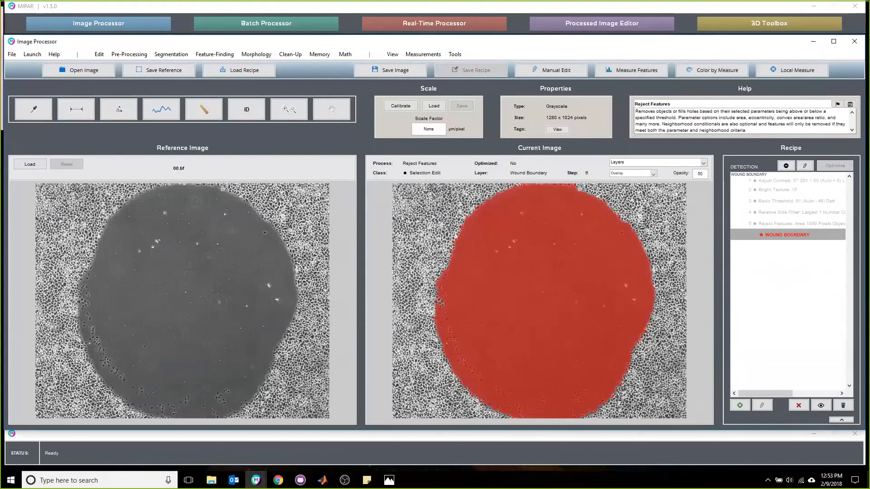
Step: Load image 40.tif with the saved recipe, marking its irregular central wound in red
left_click(79, 69)
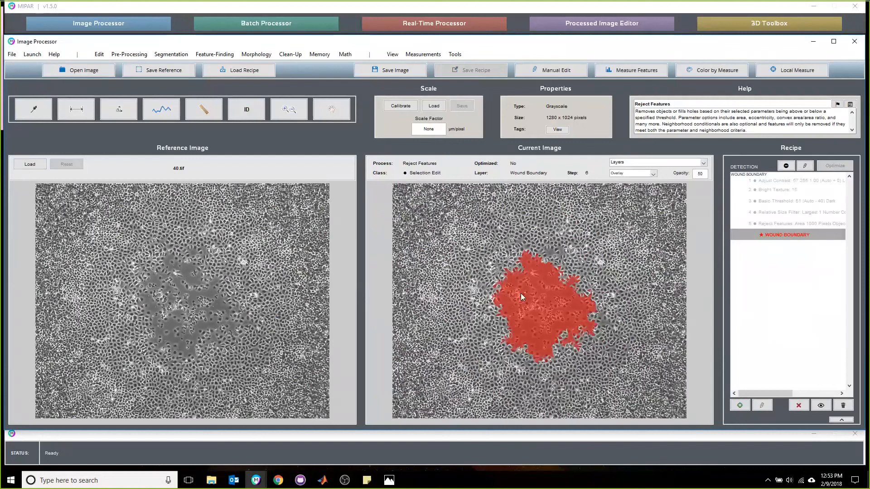
mouse_move(566, 308)
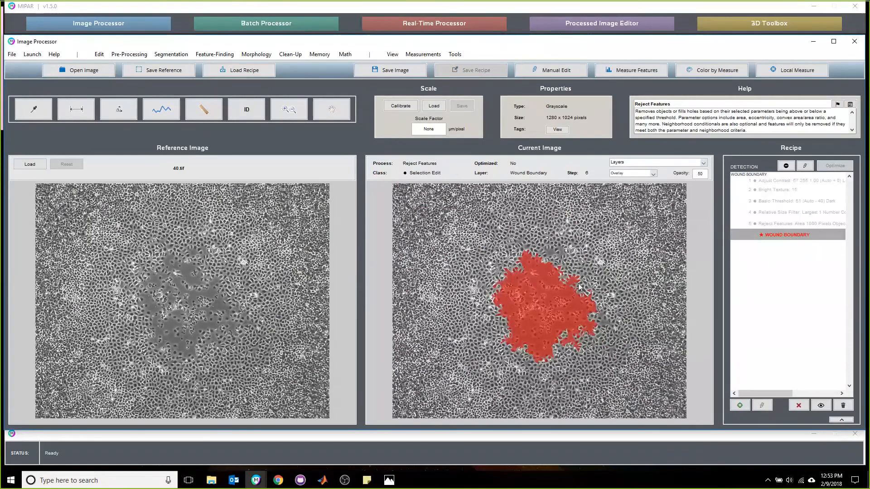
mouse_move(575, 345)
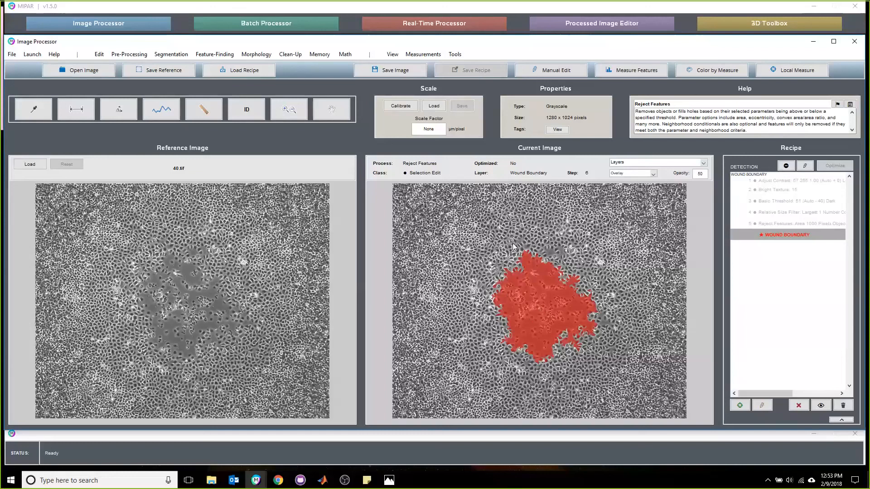
mouse_move(502, 396)
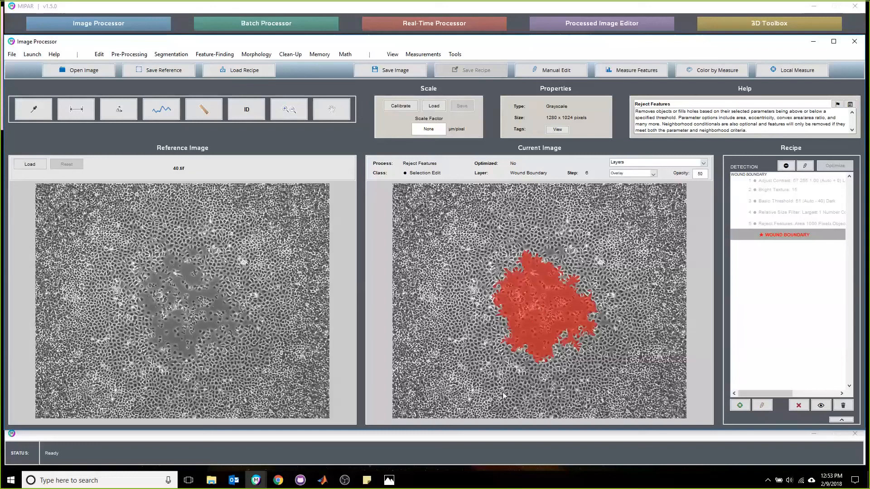
mouse_move(539, 271)
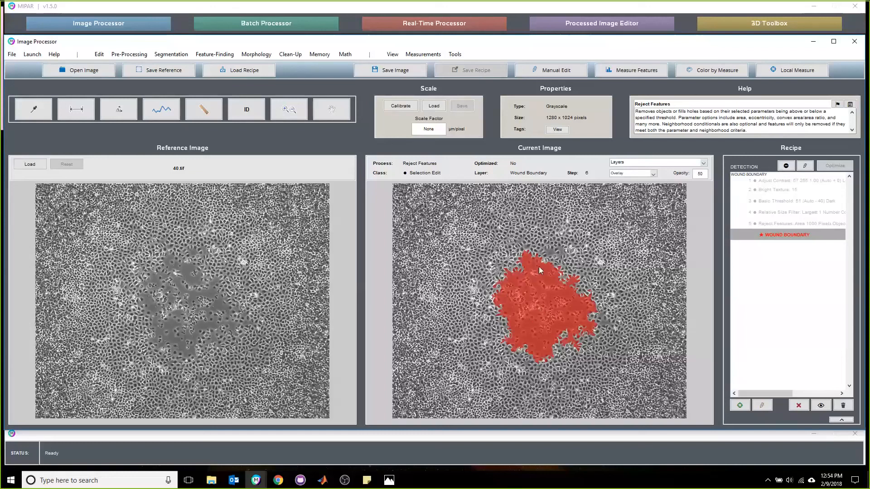